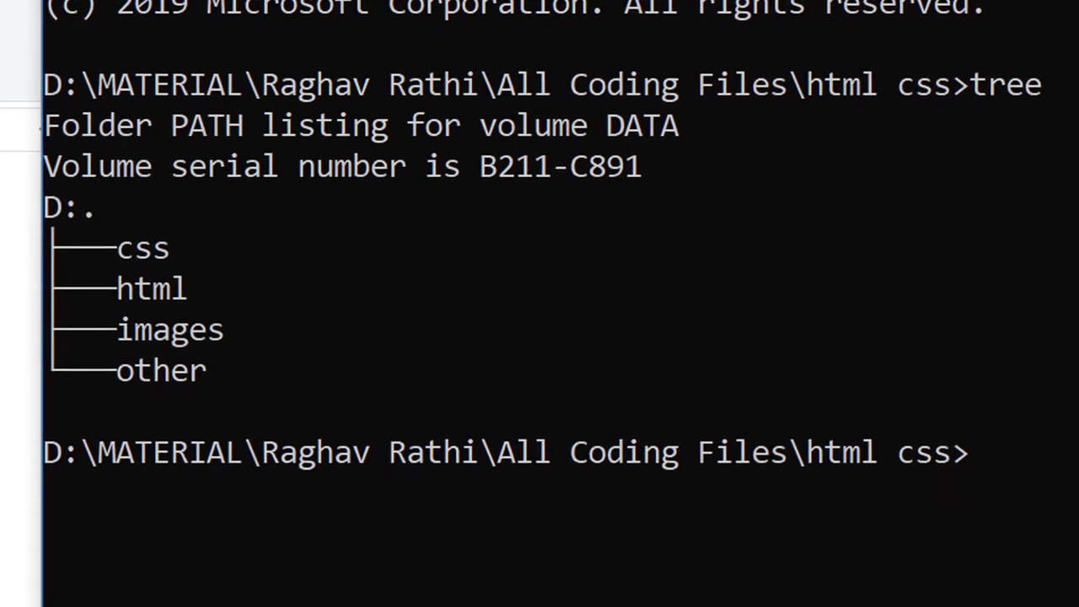
pyautogui.moveTo(307, 278)
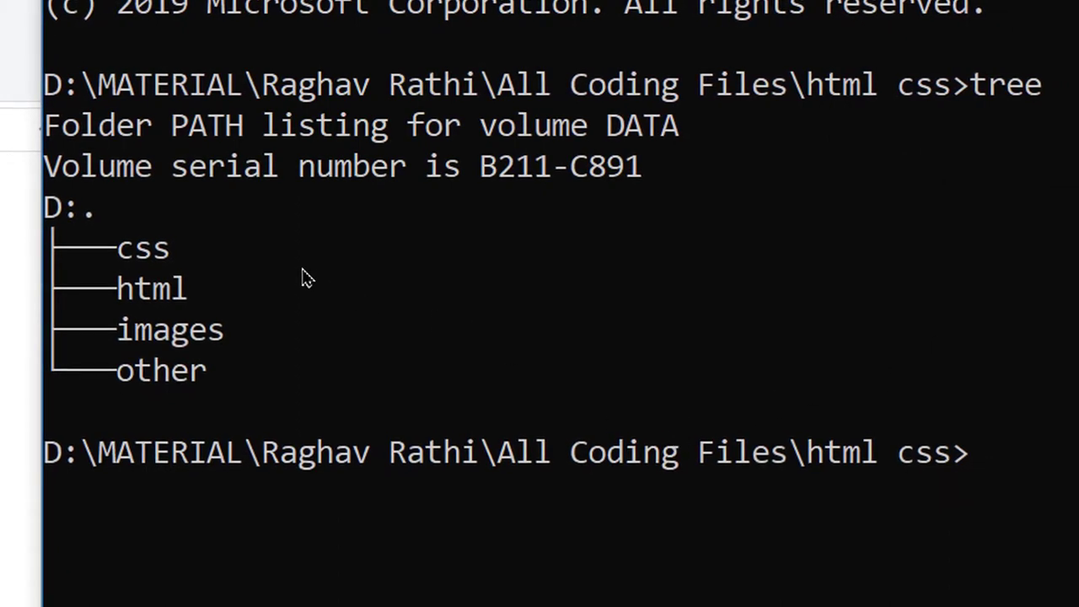
pyautogui.moveTo(268, 253)
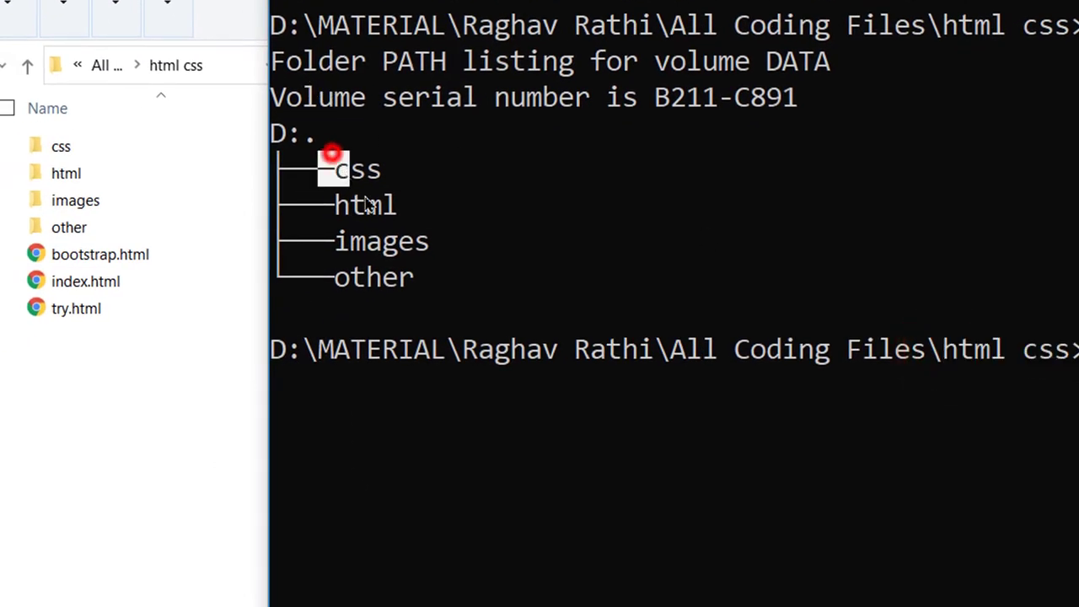
# Compare the tree listing's css and html folders against File Explorer.
pyautogui.click(61, 145)
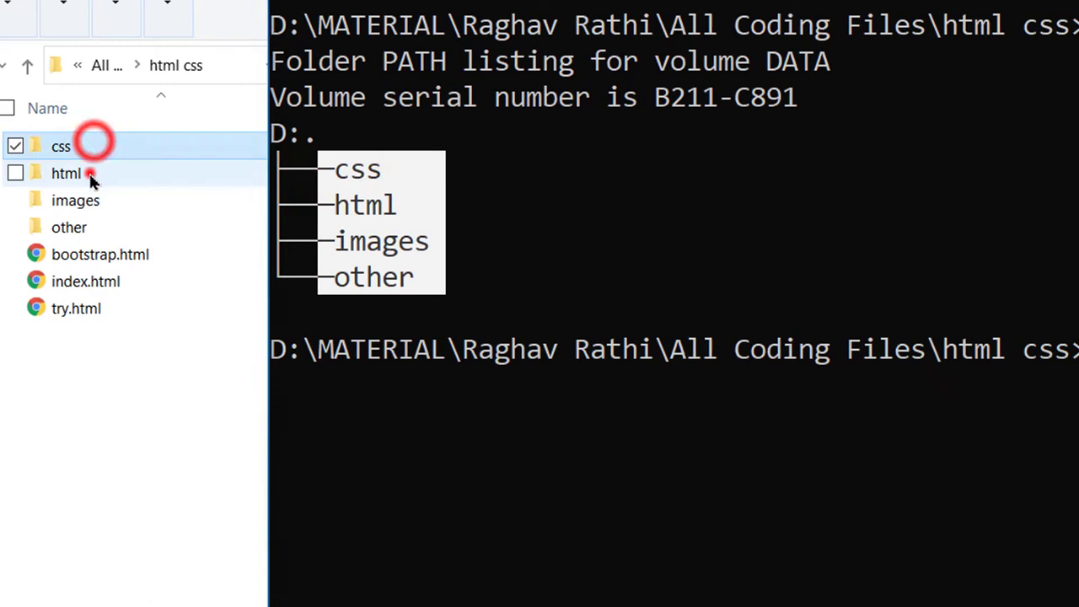
pyautogui.click(68, 228)
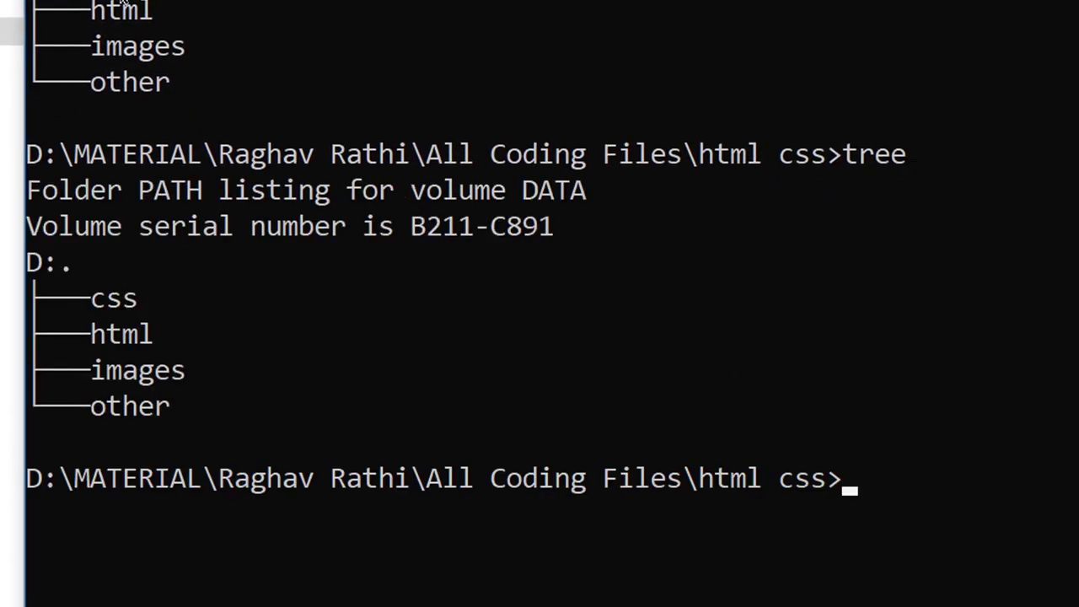
pyautogui.scroll(-3)
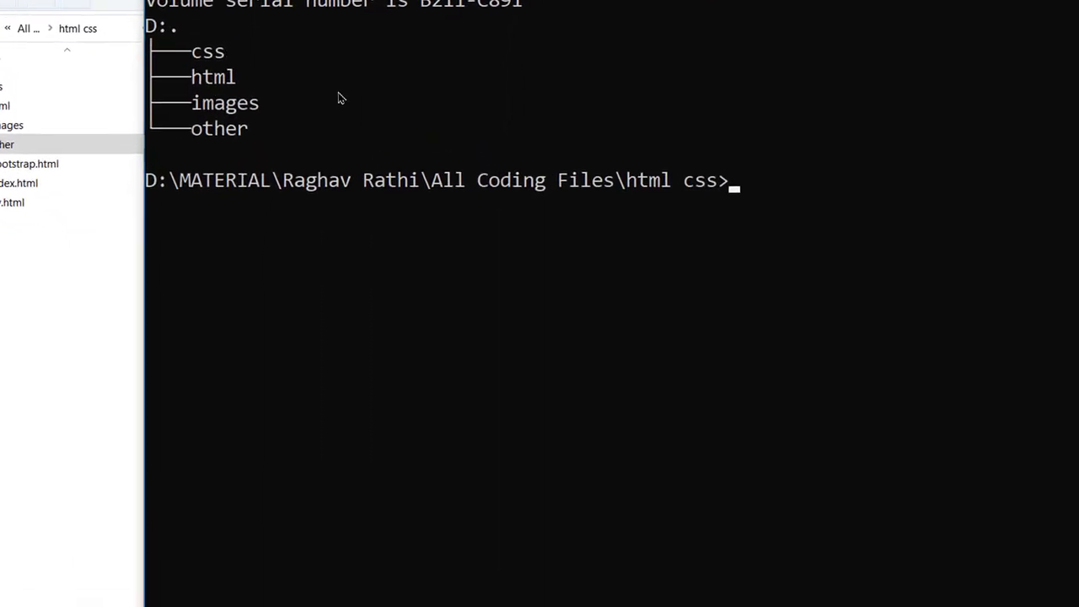
# Run tree \f (Invalid path), then correct it to tree /f to list every file.
pyautogui.write('t')
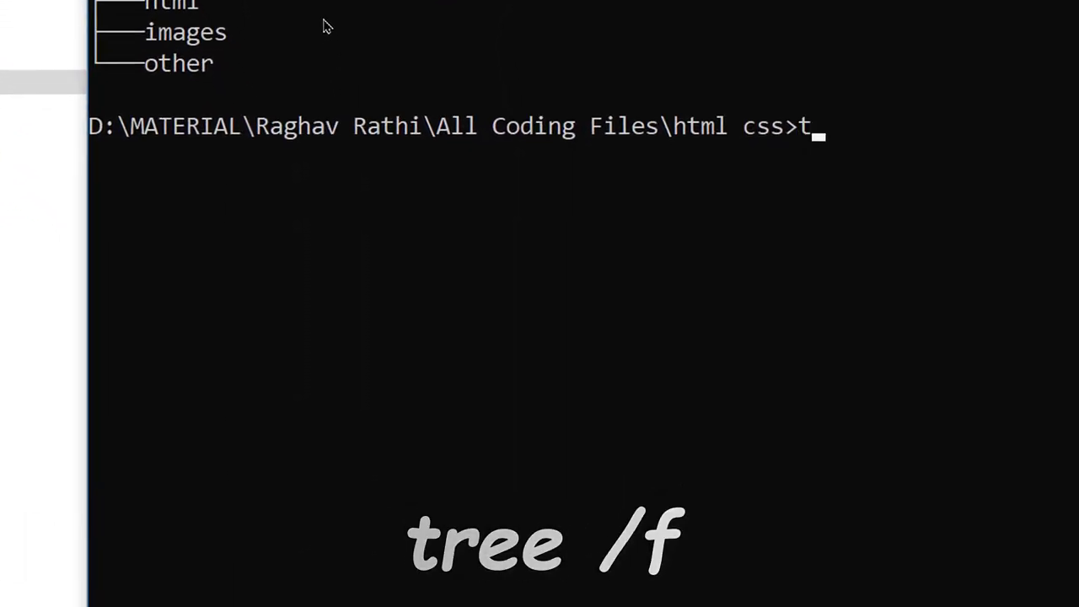
pyautogui.write('ree')
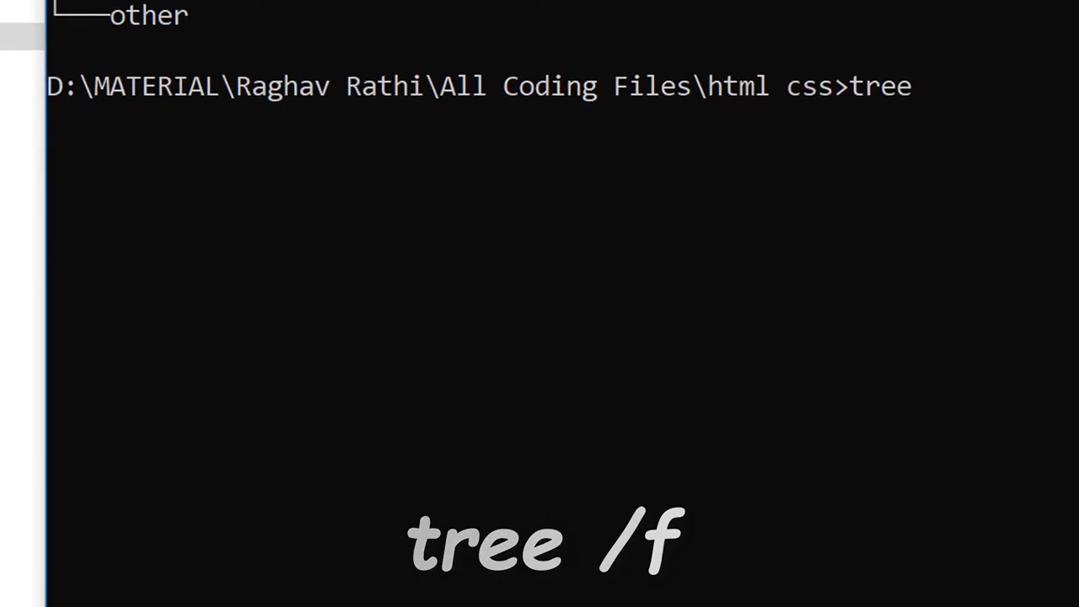
pyautogui.write('\\f')
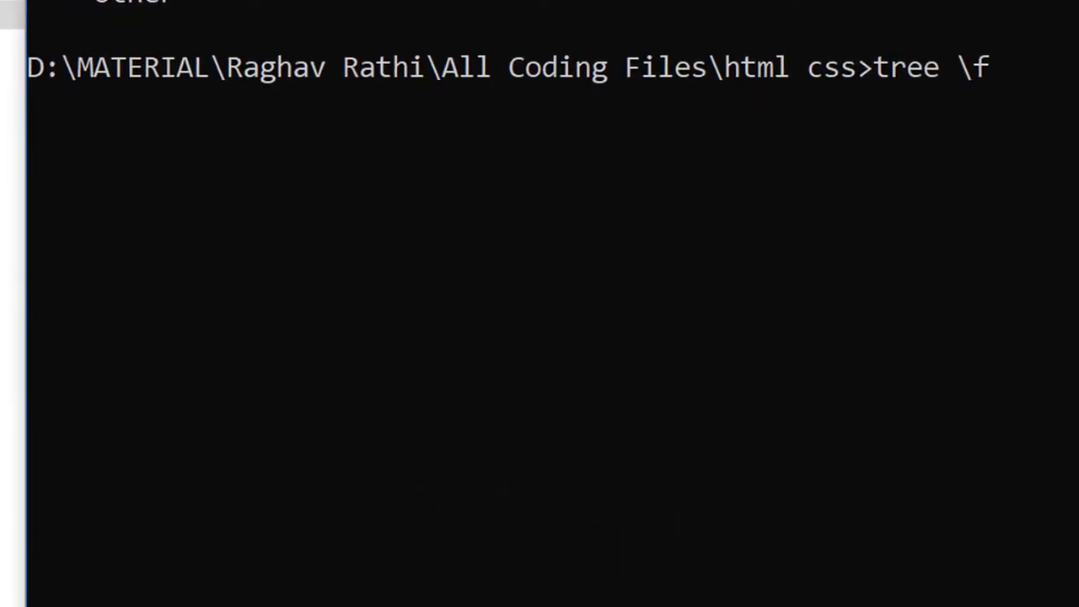
pyautogui.press('Return')
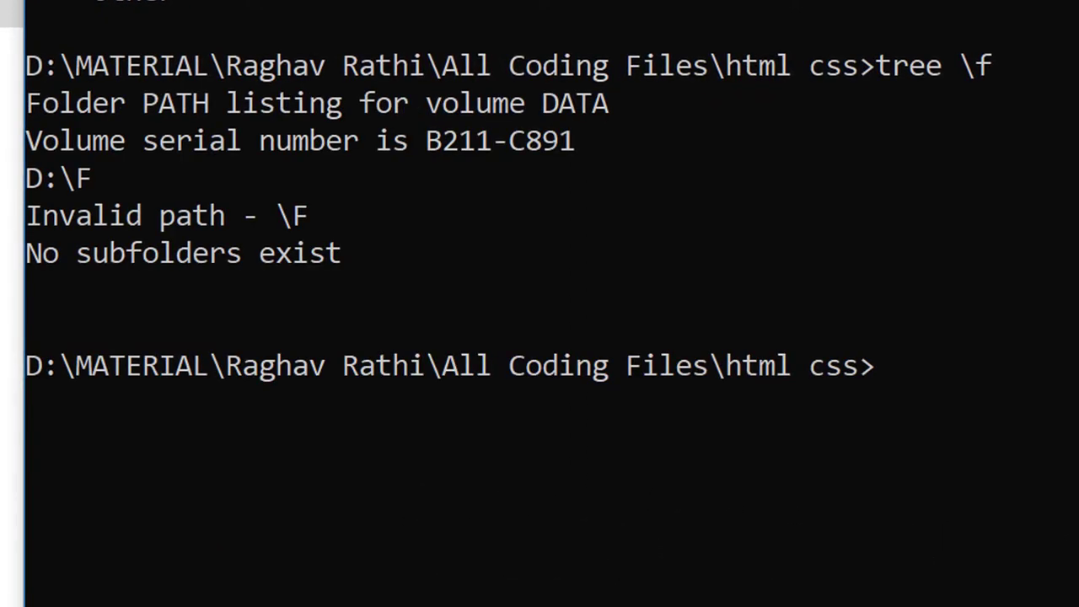
pyautogui.write('/')
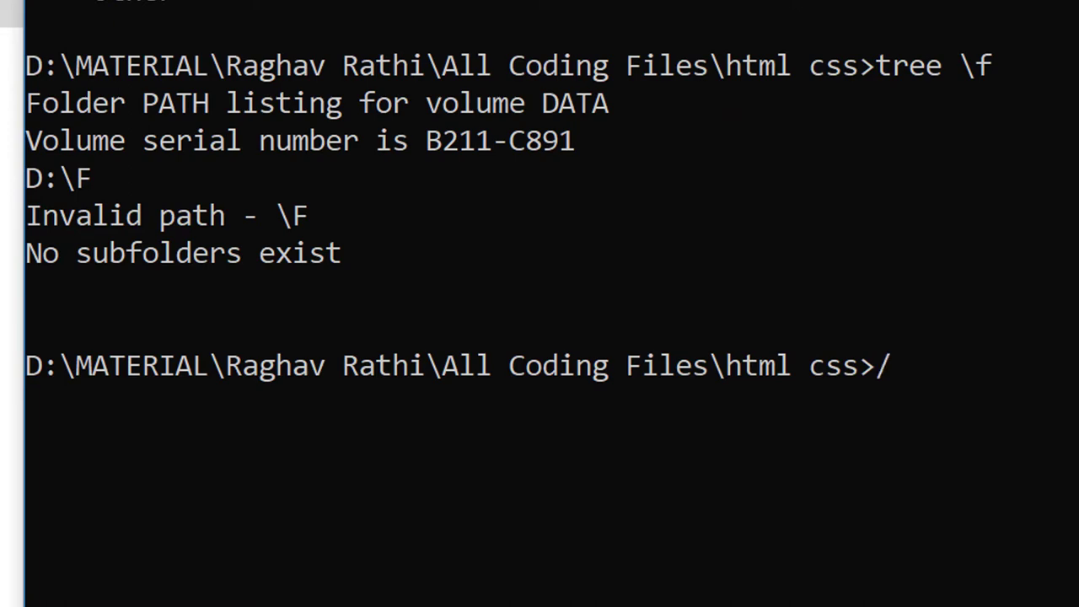
pyautogui.write('tree \\f')
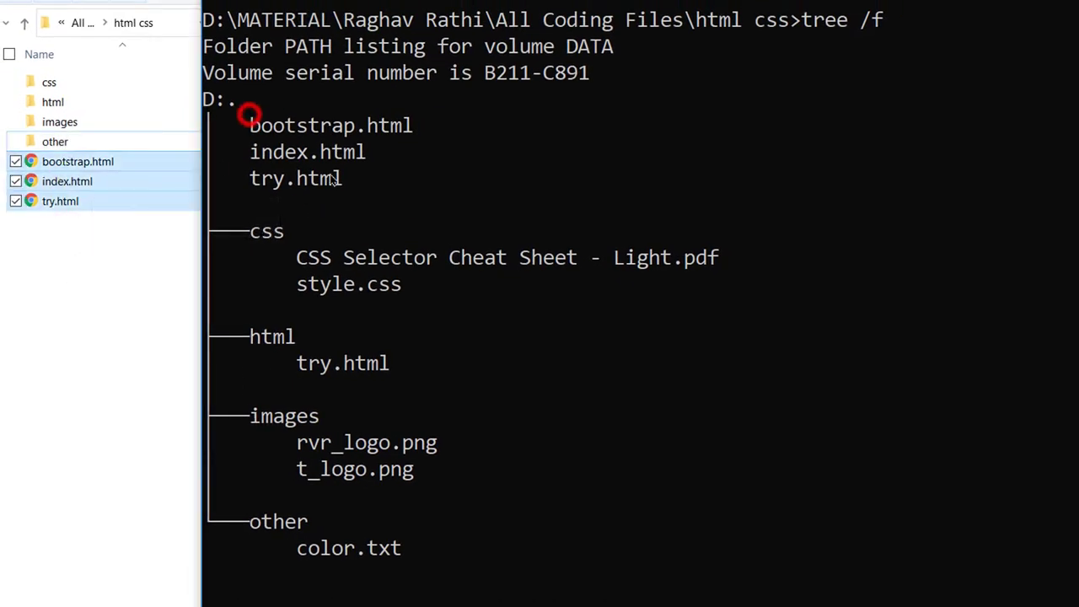
# Open the css folder in File Explorer to compare its files with the listing.
pyautogui.scroll(-3)
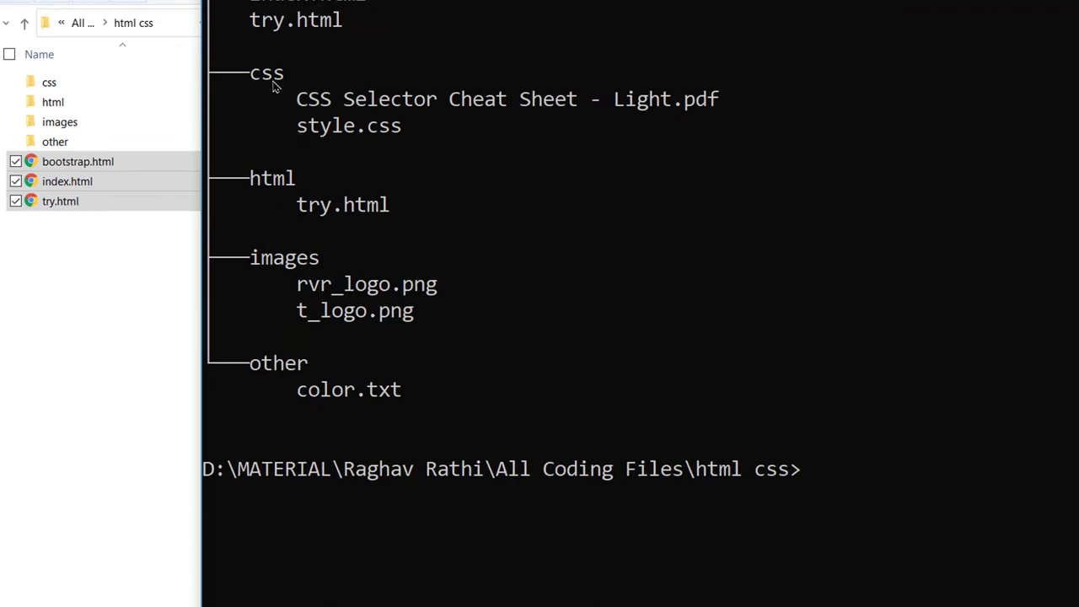
pyautogui.click(49, 81)
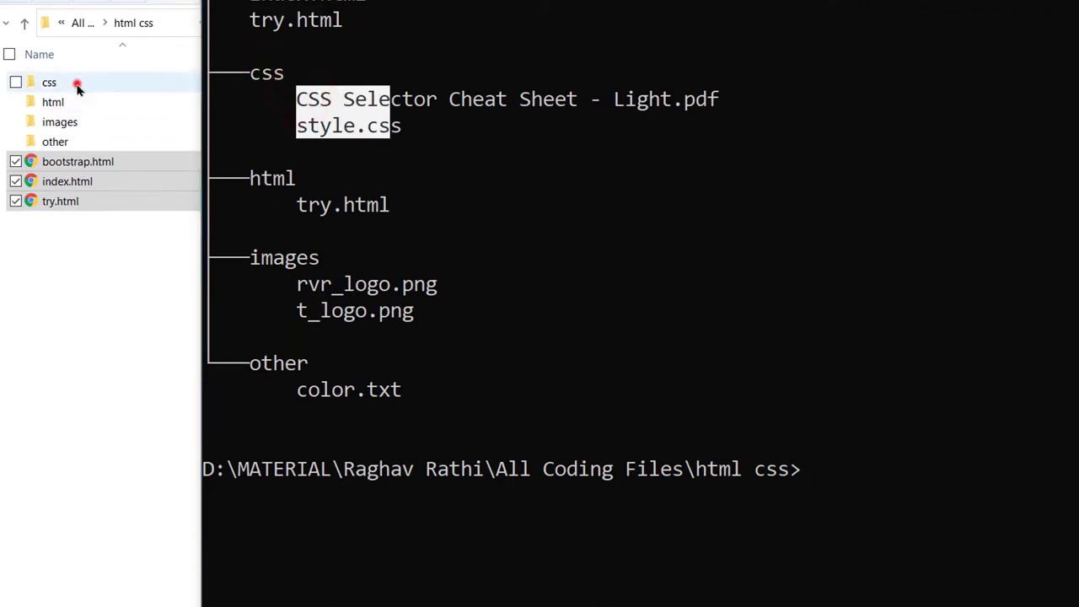
pyautogui.doubleClick(49, 81)
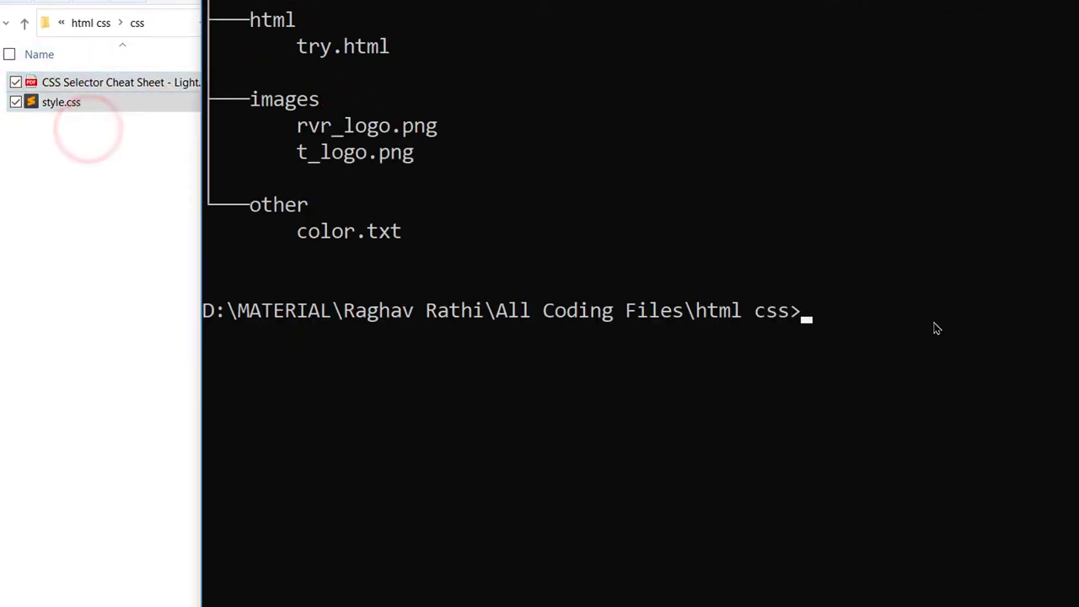
pyautogui.scroll(3)
pyautogui.write('tr')
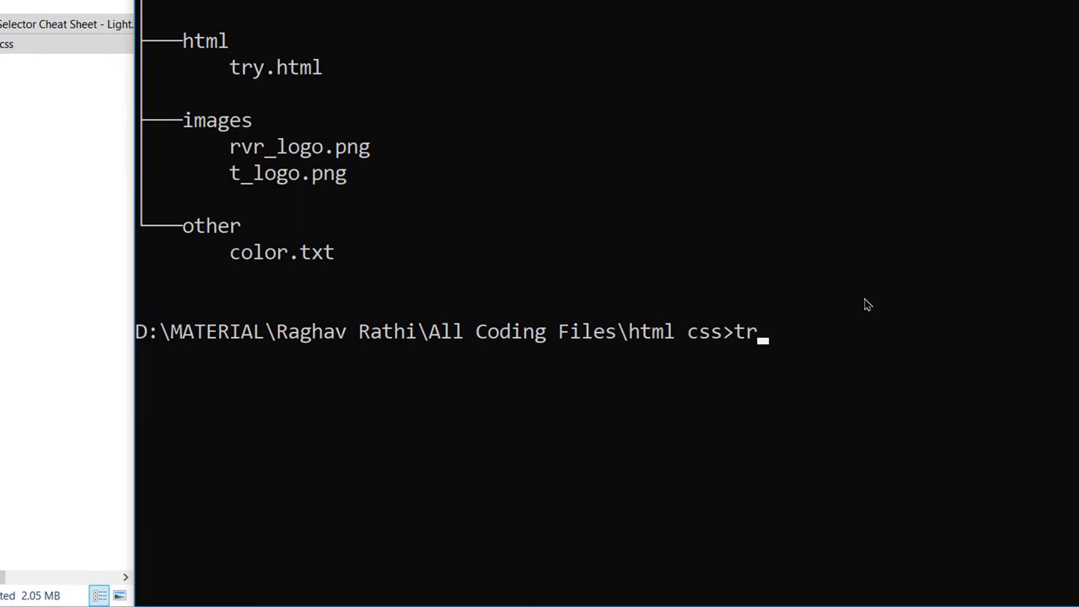
# Run tree /a to draw the folder tree with plain ASCII characters.
pyautogui.write('ee')
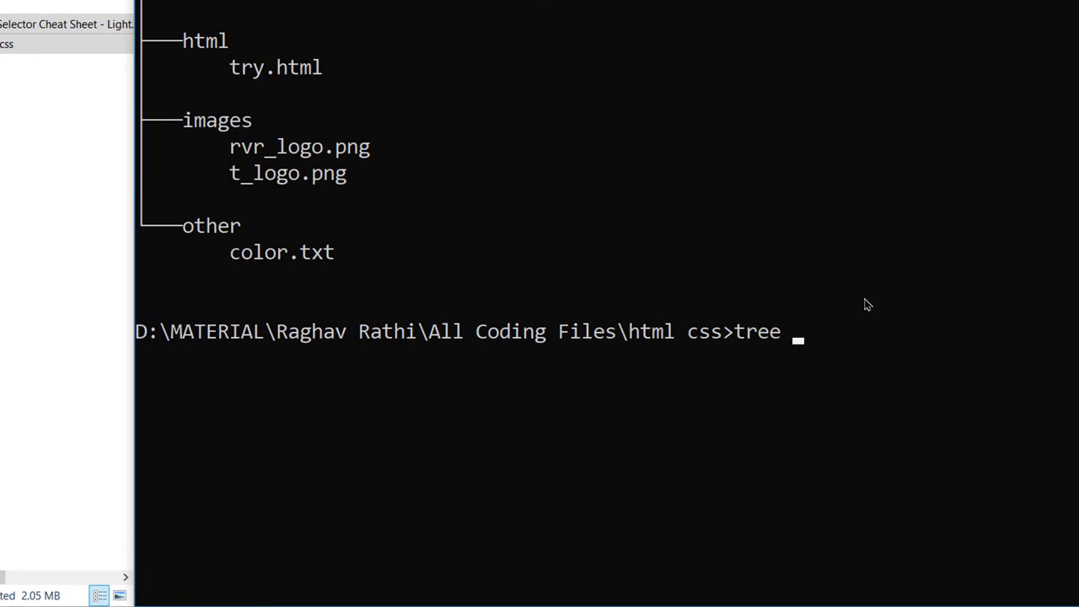
pyautogui.press('Return')
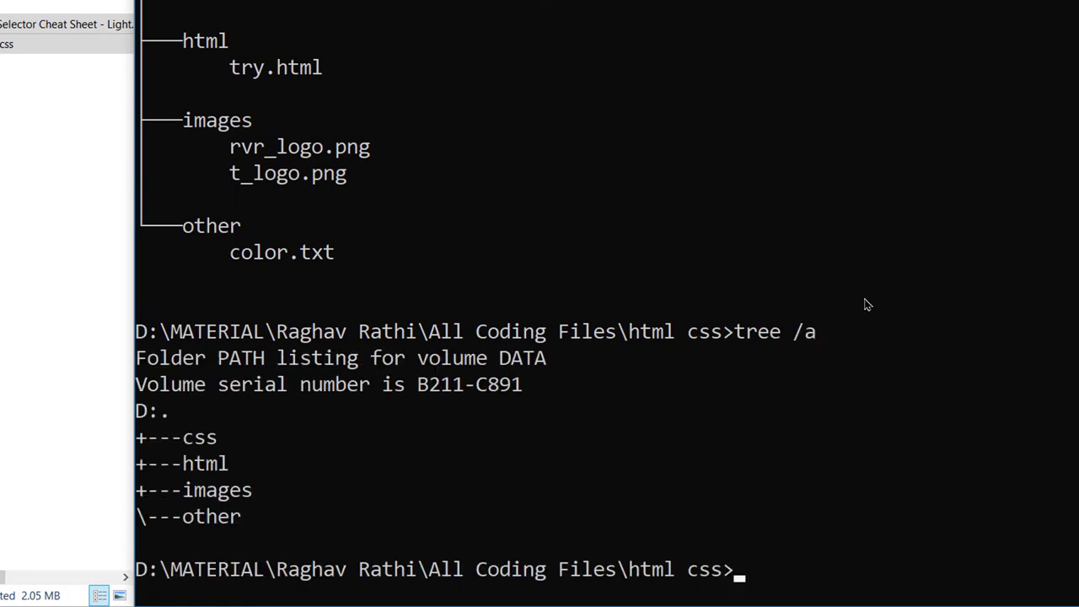
pyautogui.scroll(-3)
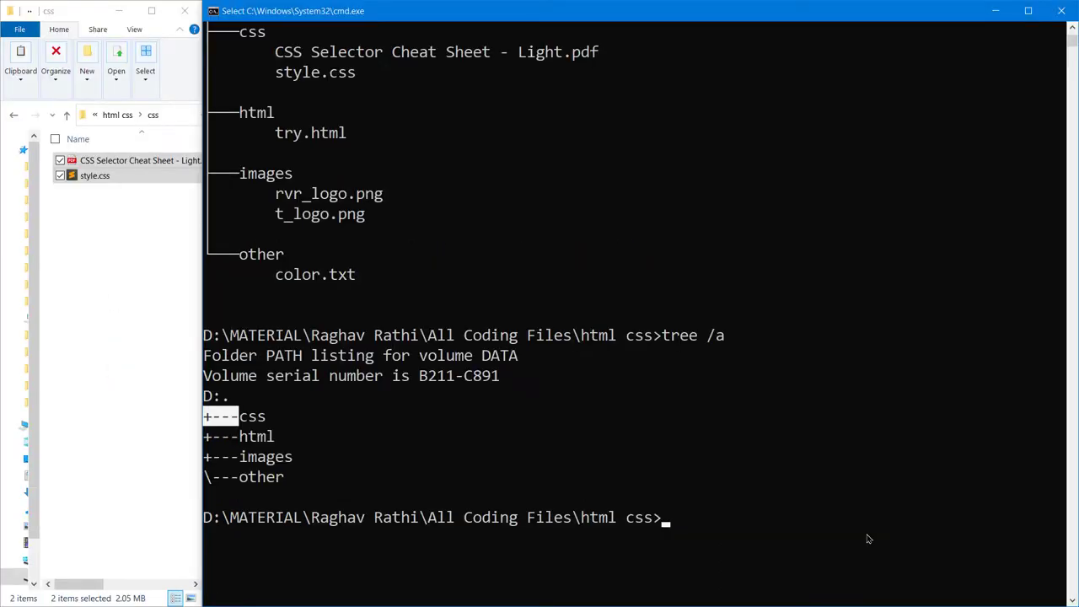
# Run tree /a /f and tree /f /a to include files, showing option order doesn't matter.
pyautogui.write('tree /a /f')
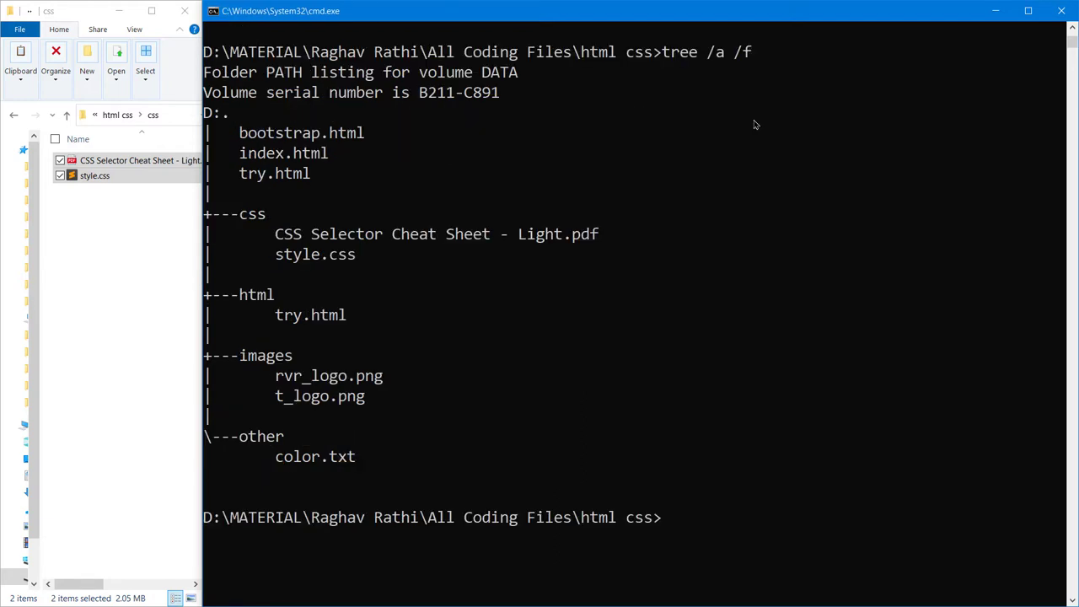
pyautogui.write('tree /a')
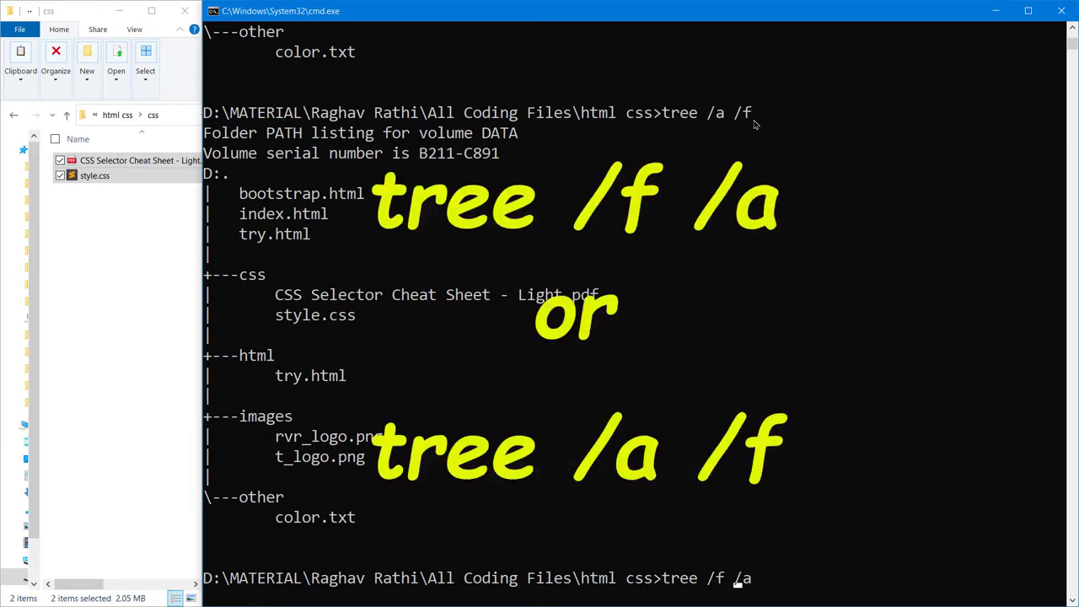
pyautogui.press('Return')
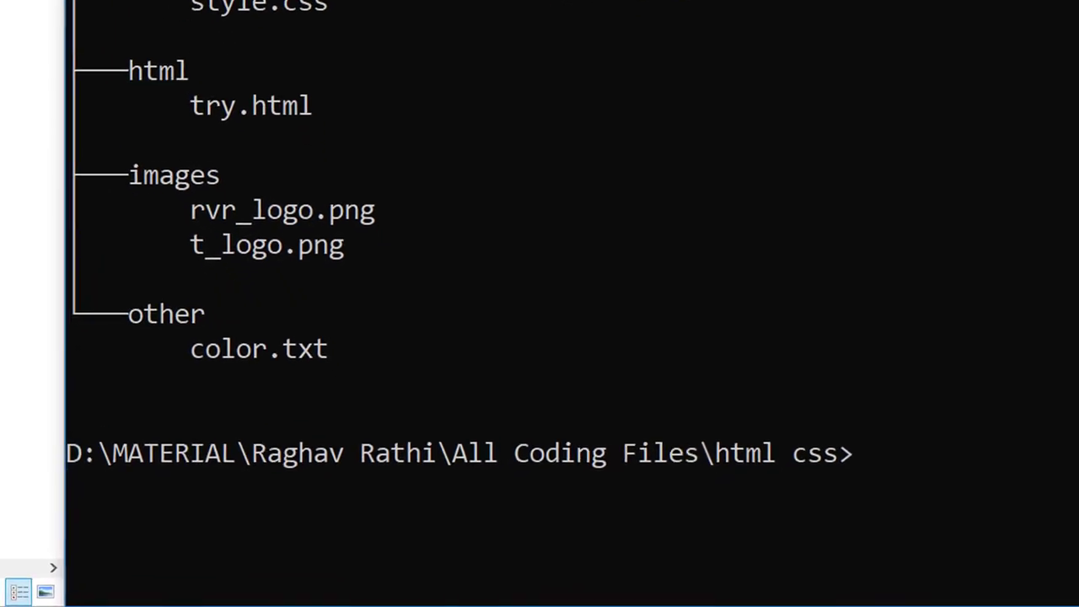
# Run tree \ to list the whole D: drive from its root, then interrupt it with Ctrl+C.
pyautogui.write('tree /')
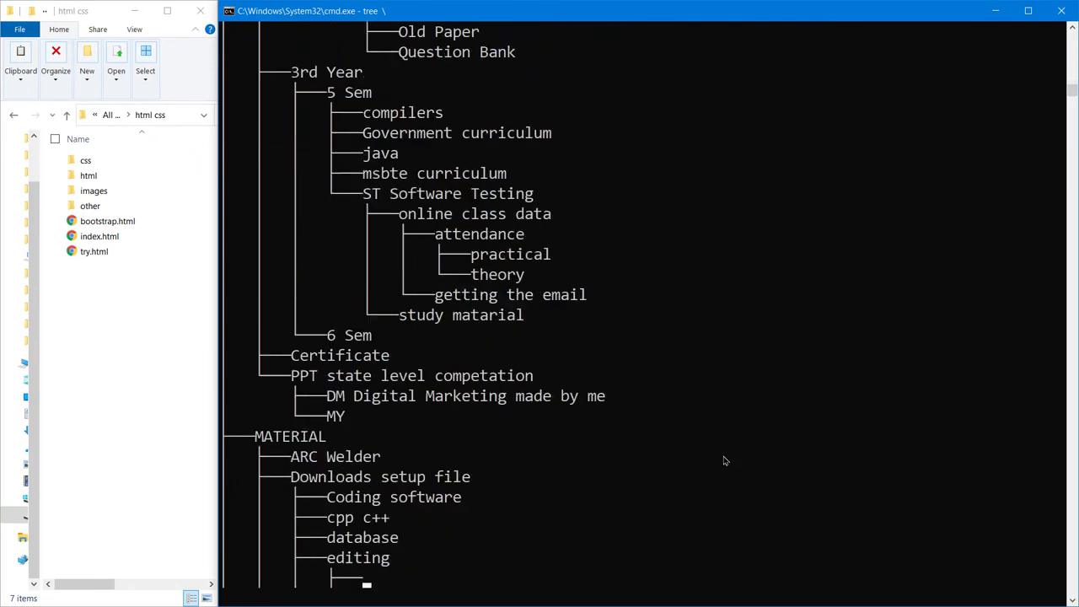
pyautogui.press('ctrl+c')
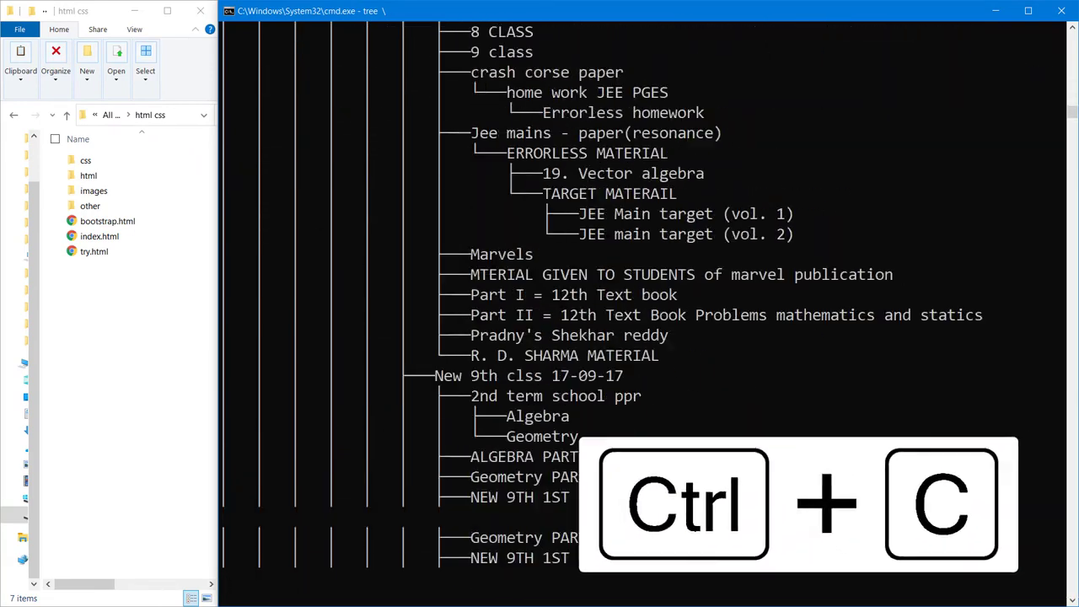
pyautogui.press('ctrl+c')
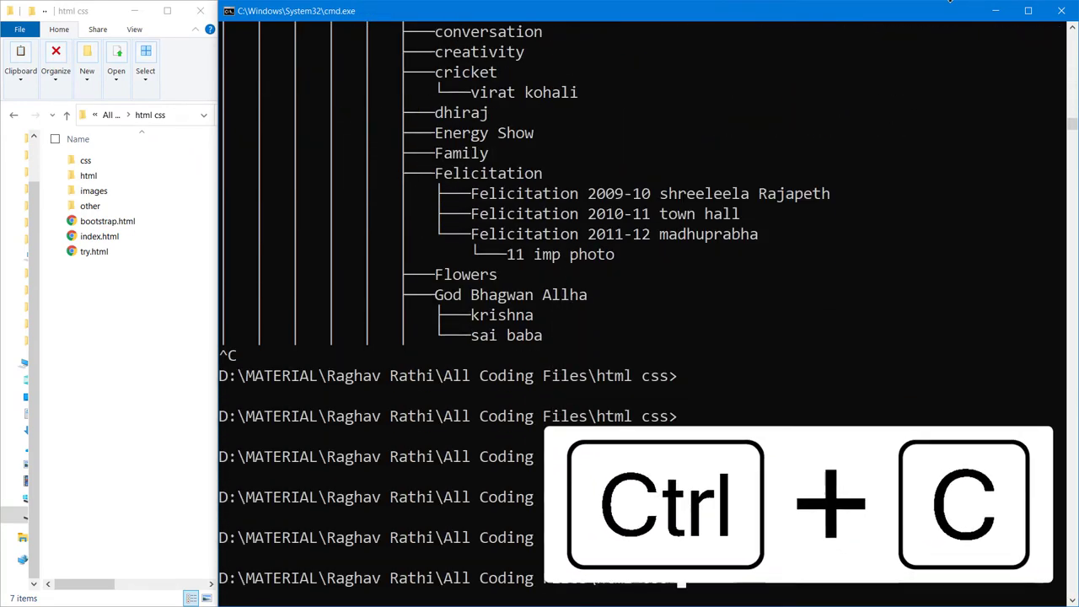
pyautogui.press('ctrl+c')
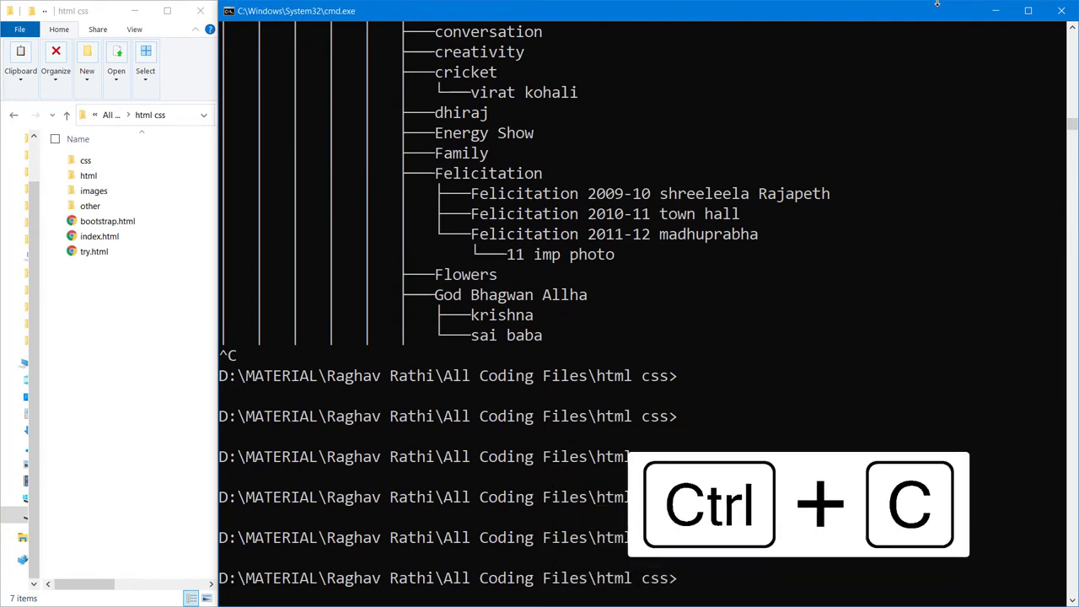
pyautogui.press('ctrl+c')
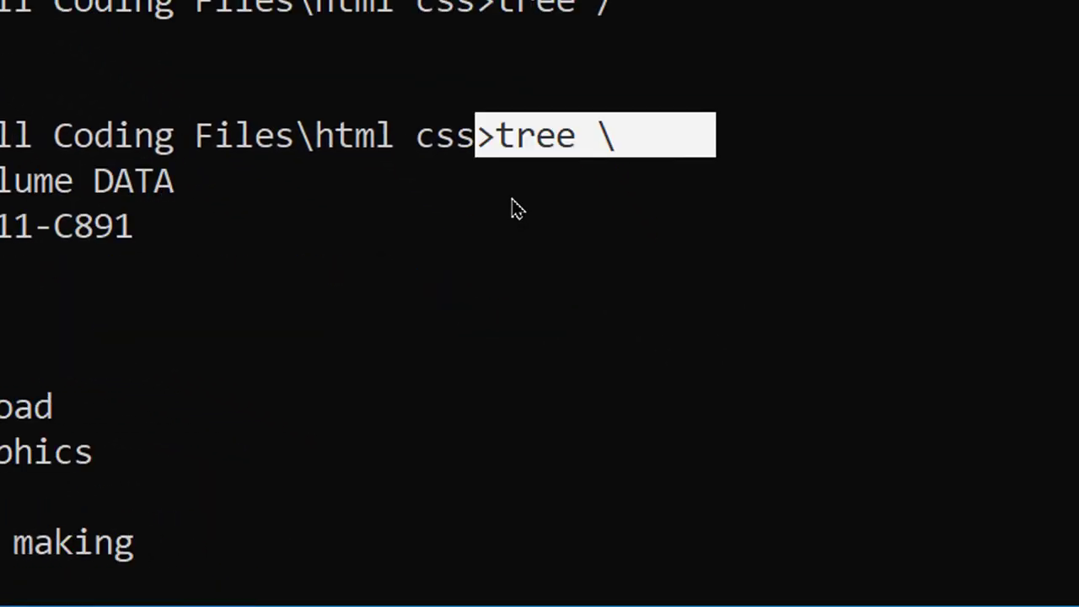
pyautogui.press('Return')
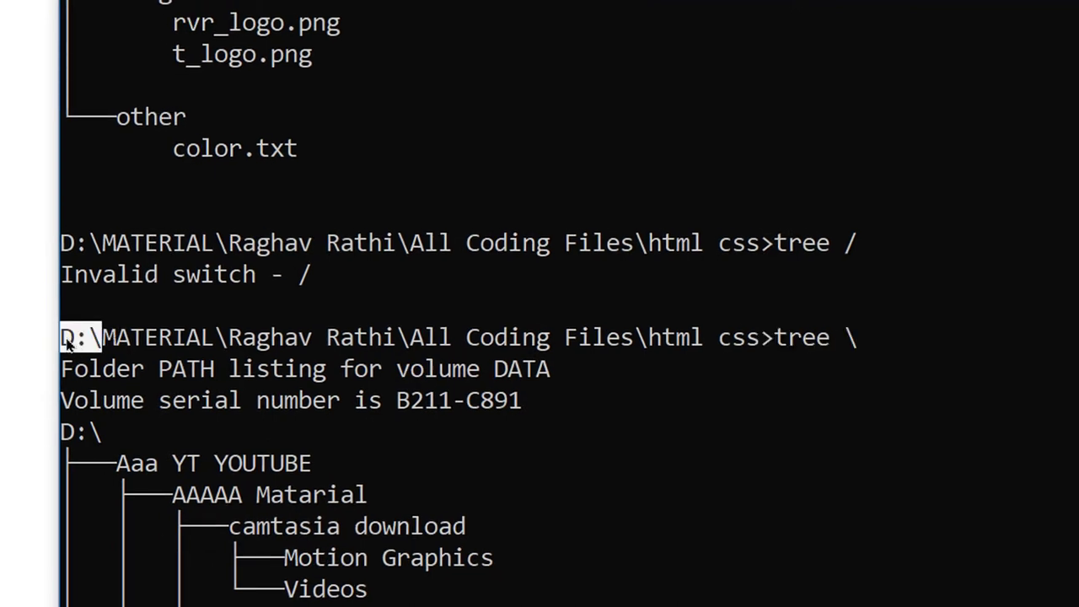
pyautogui.scroll(-3)
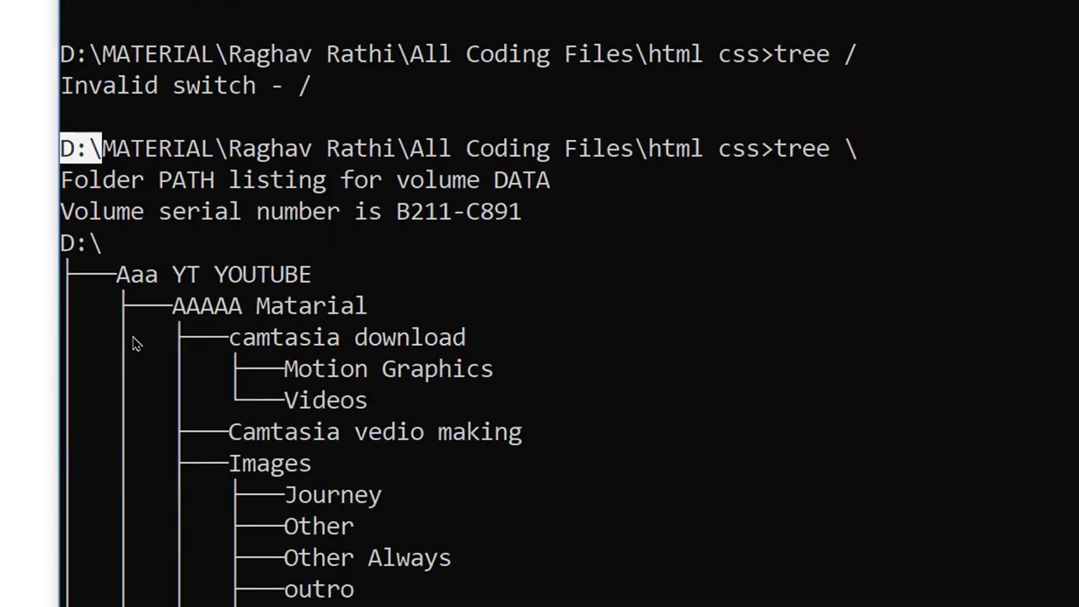
pyautogui.moveTo(329, 177)
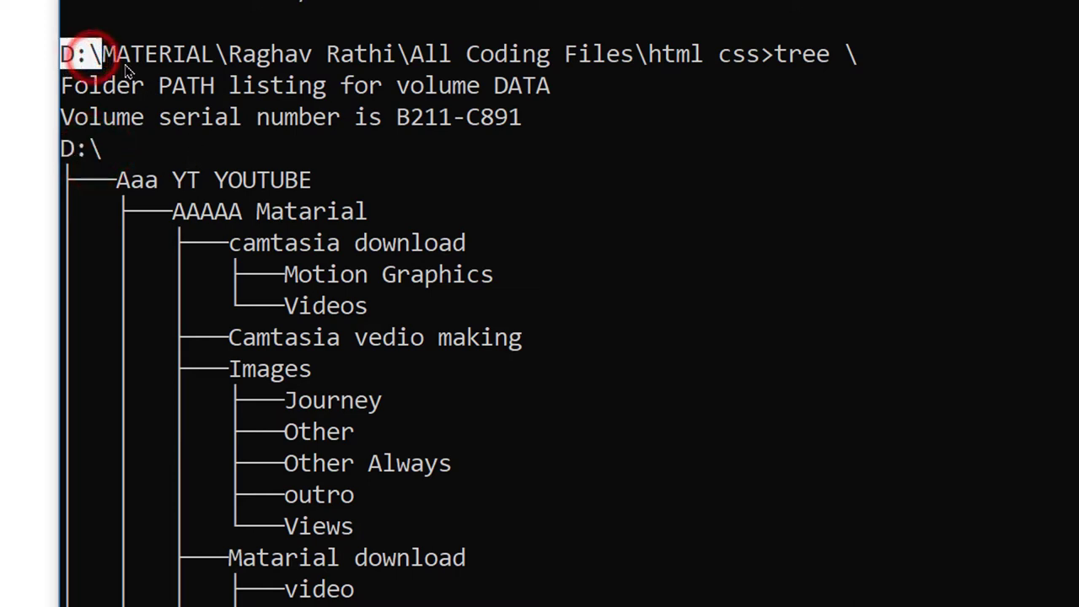
pyautogui.moveTo(150, 152)
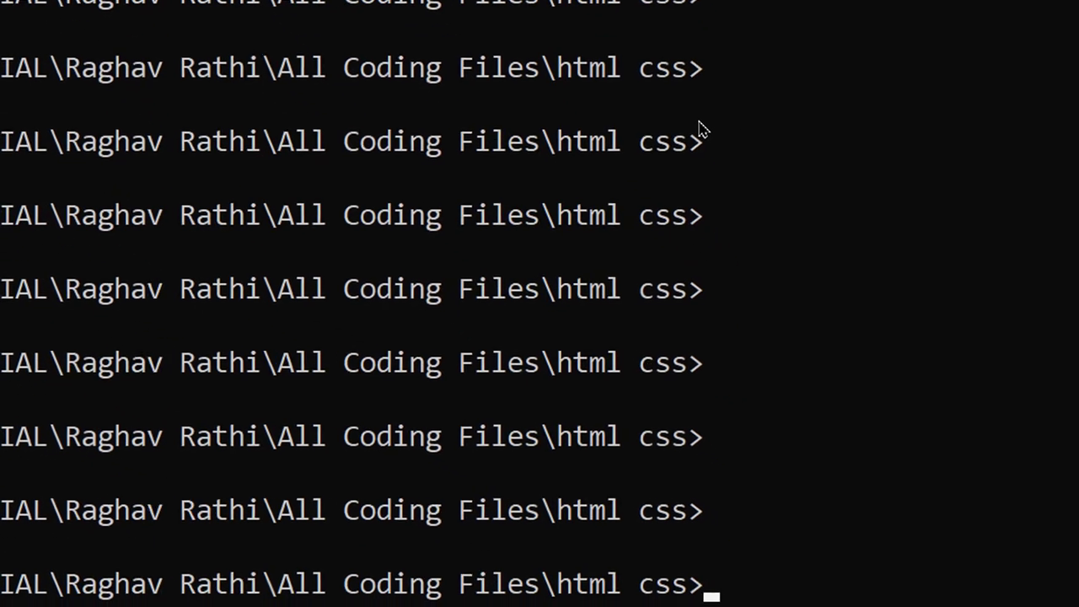
# Pipe tree to clip and paste the folder tree into Notepad.
pyautogui.write('tree')
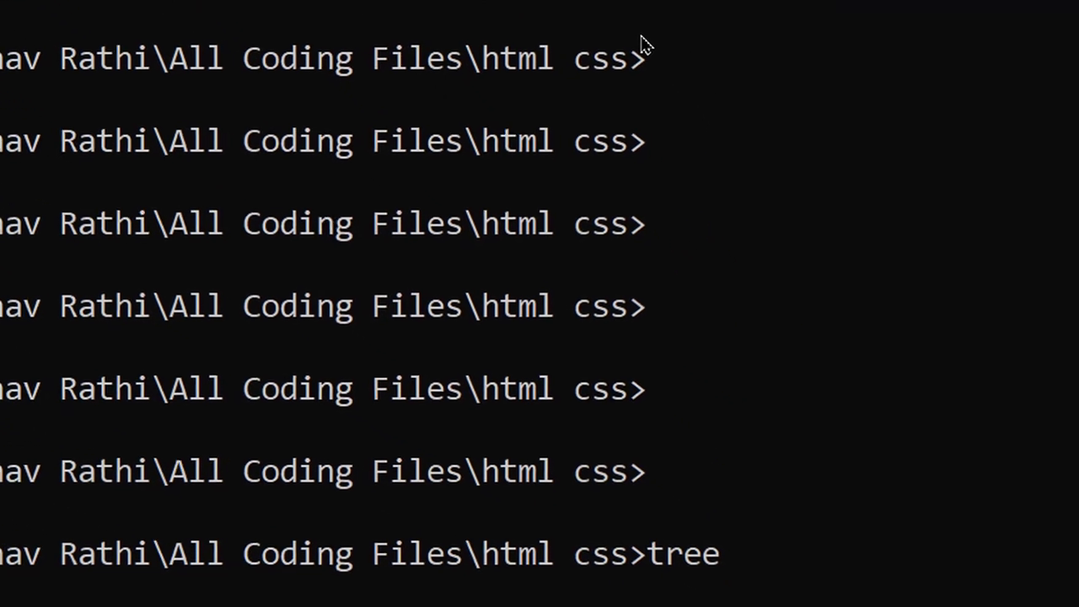
pyautogui.write('|')
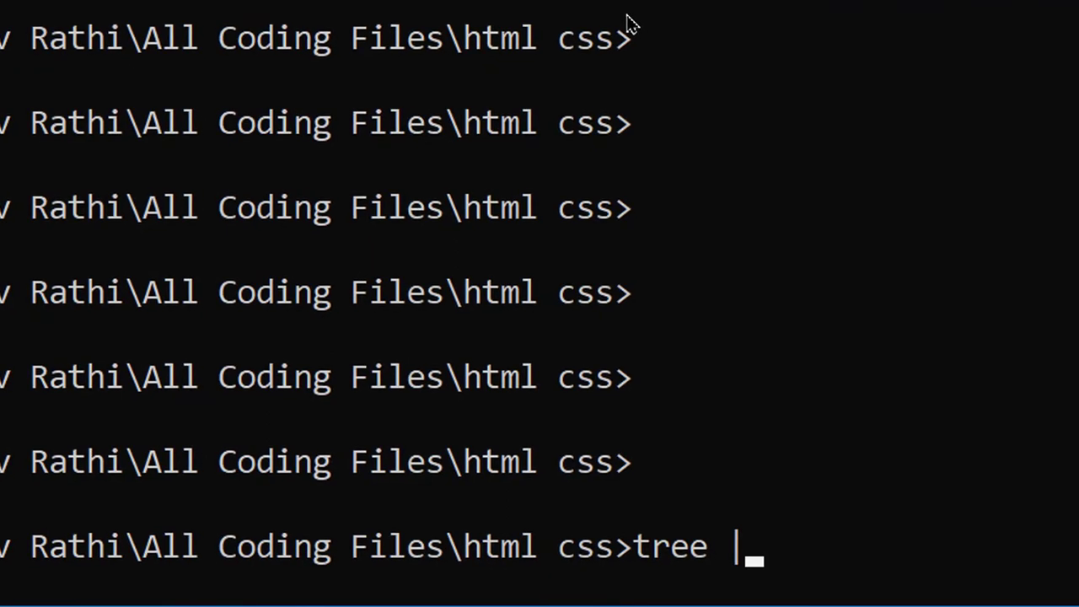
pyautogui.write('clip')
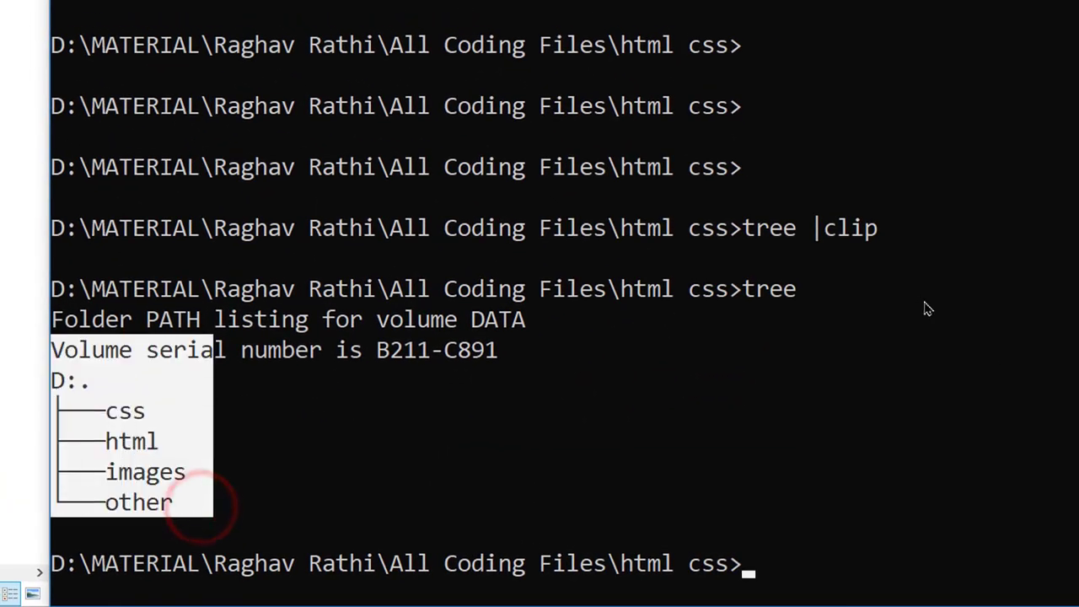
pyautogui.write('tree |clip')
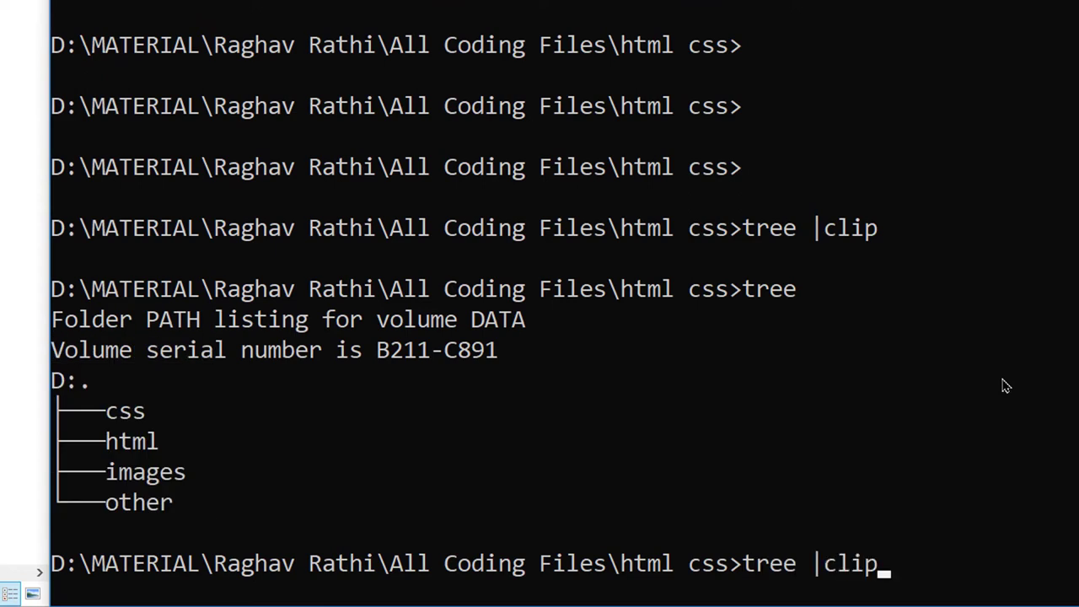
pyautogui.press('Return')
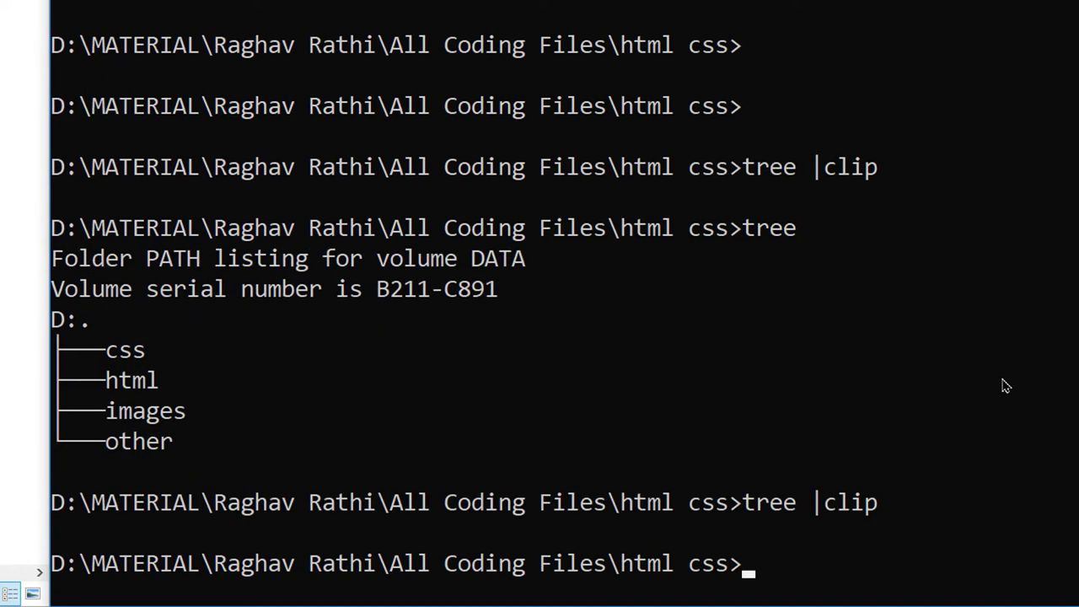
pyautogui.moveTo(132, 493)
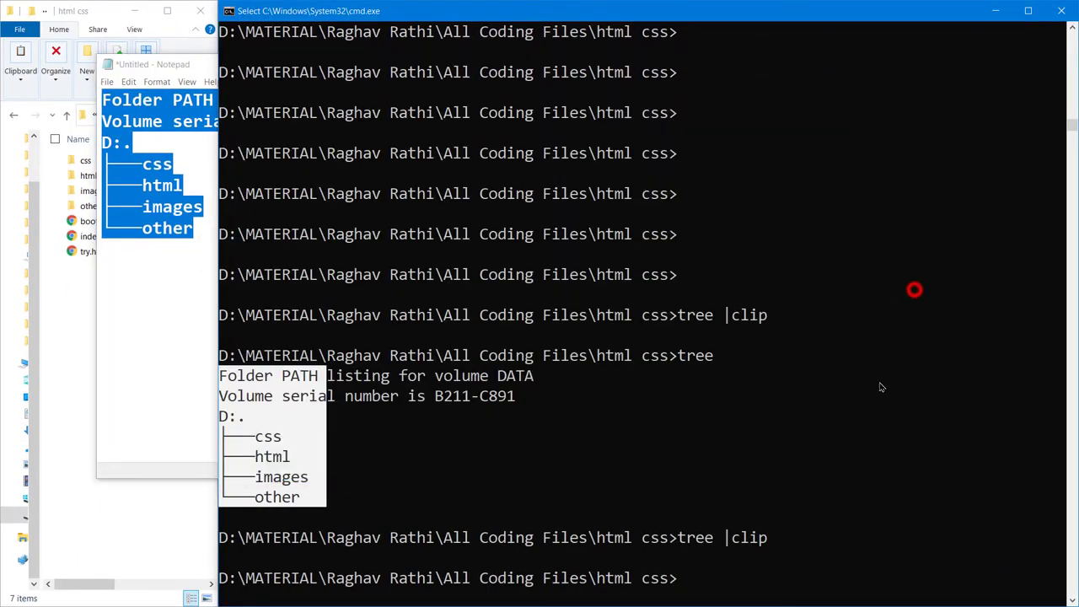
pyautogui.press('Return')
pyautogui.write('tree /a /f')
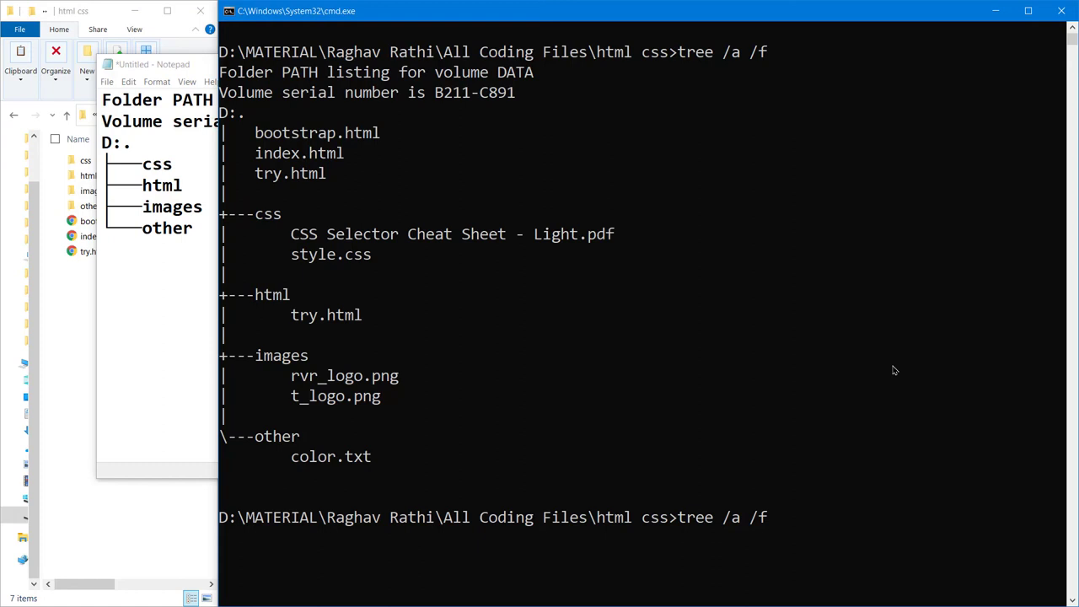
# Pipe tree /a /f to clip and paste the ASCII file tree into Notepad.
pyautogui.write('|c')
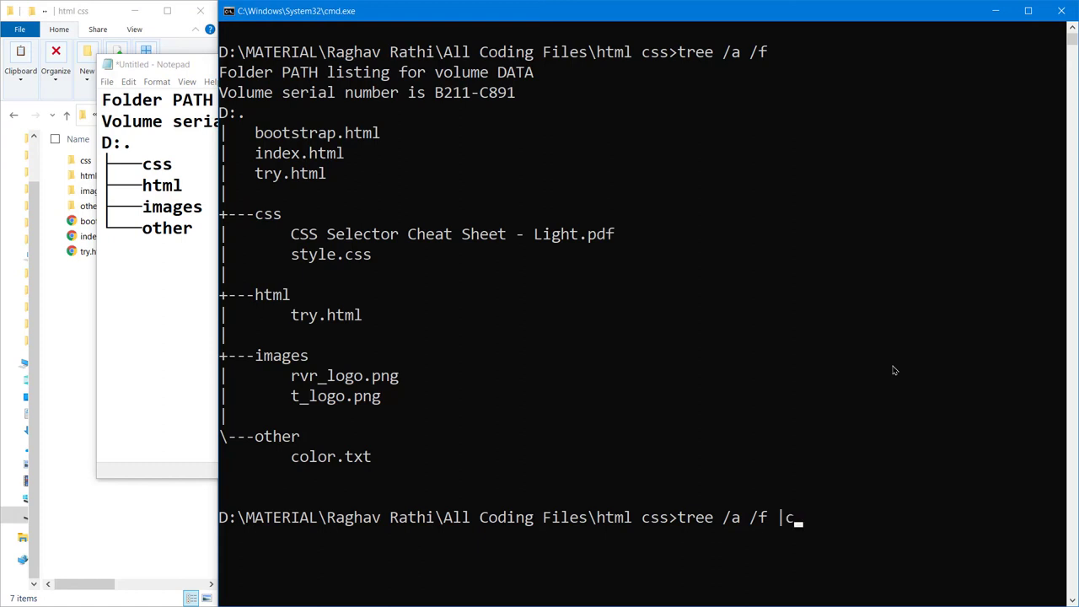
pyautogui.press('Return')
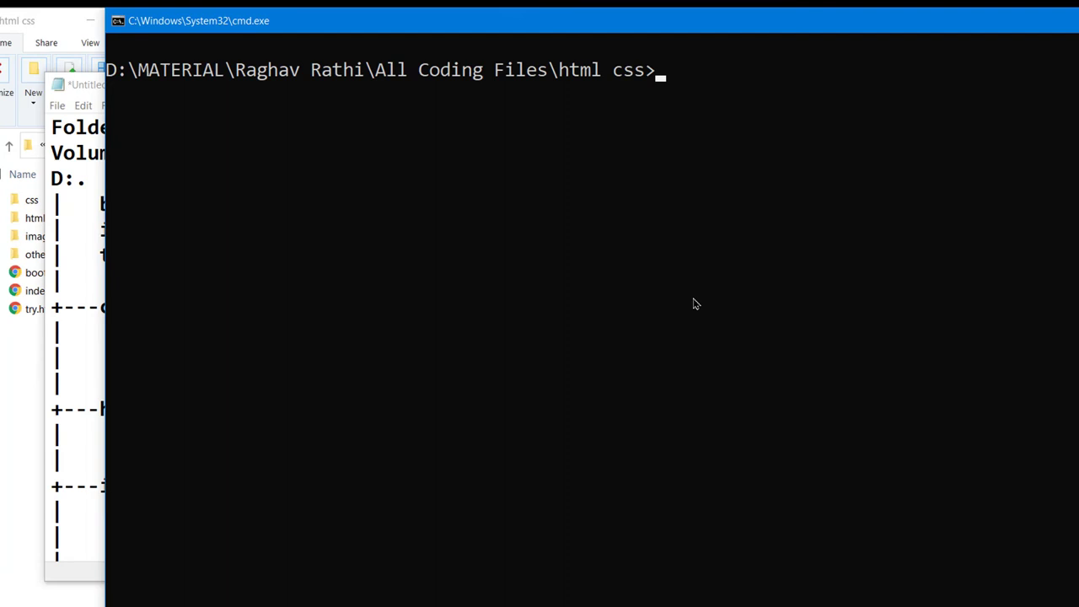
pyautogui.write('tree')
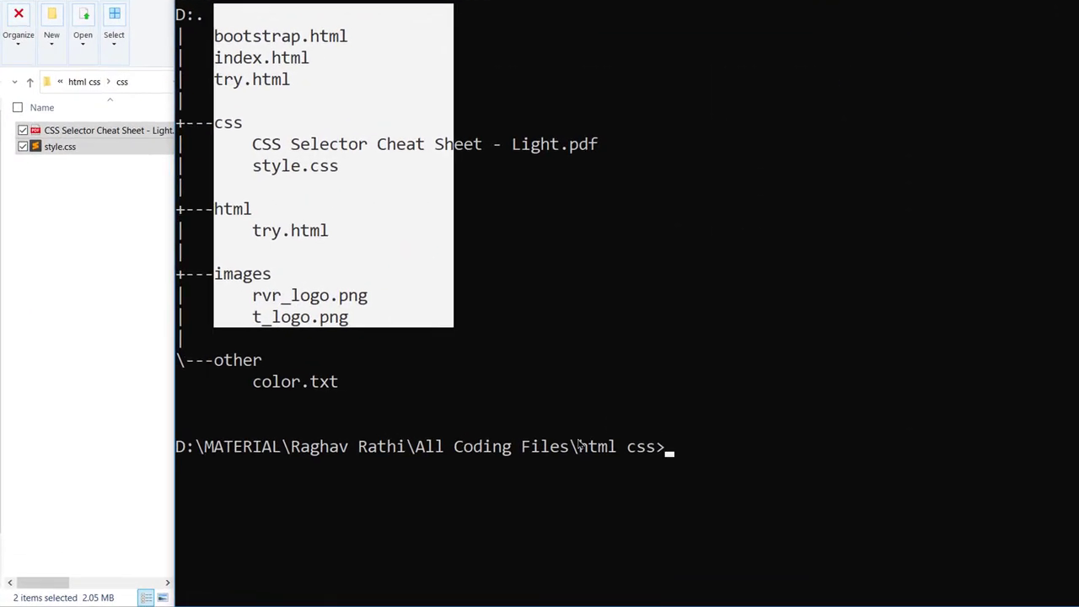
# Run dir to list the folder's files and subfolders with dates and sizes.
pyautogui.write('dir')
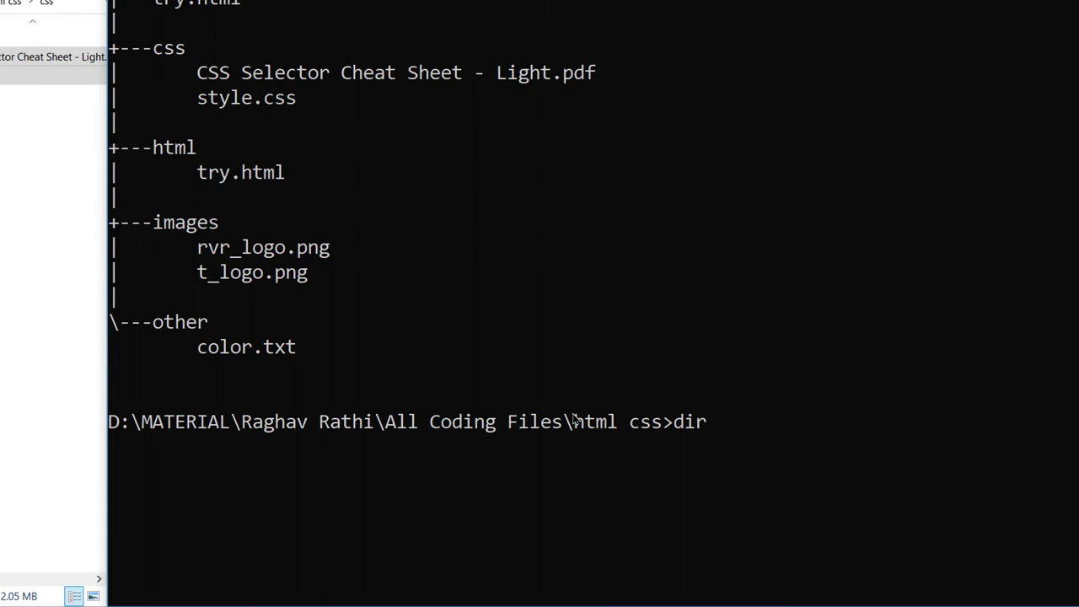
pyautogui.press('Return')
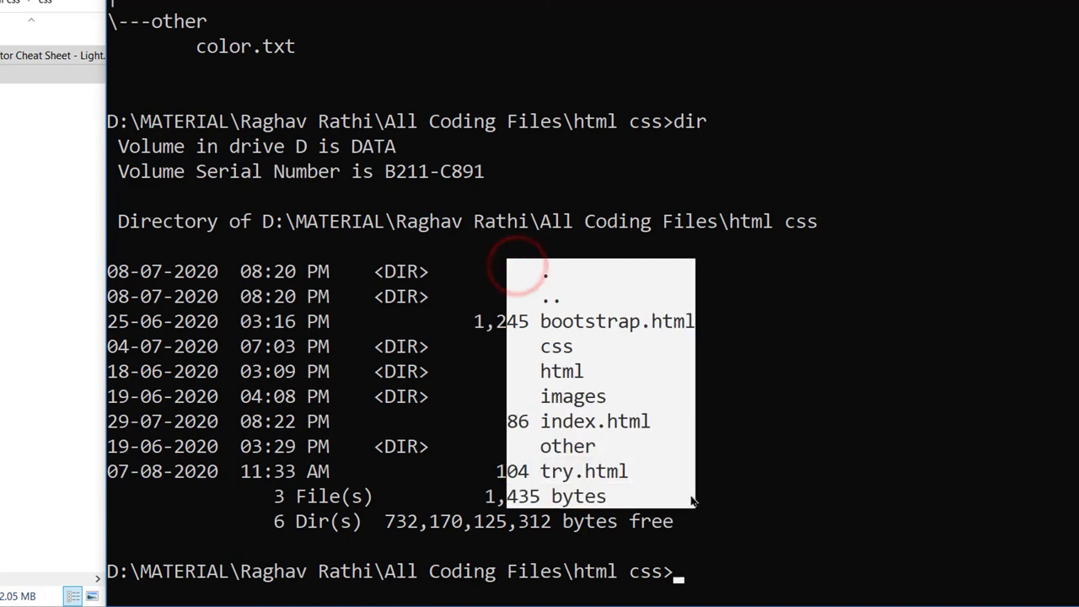
pyautogui.scroll(3)
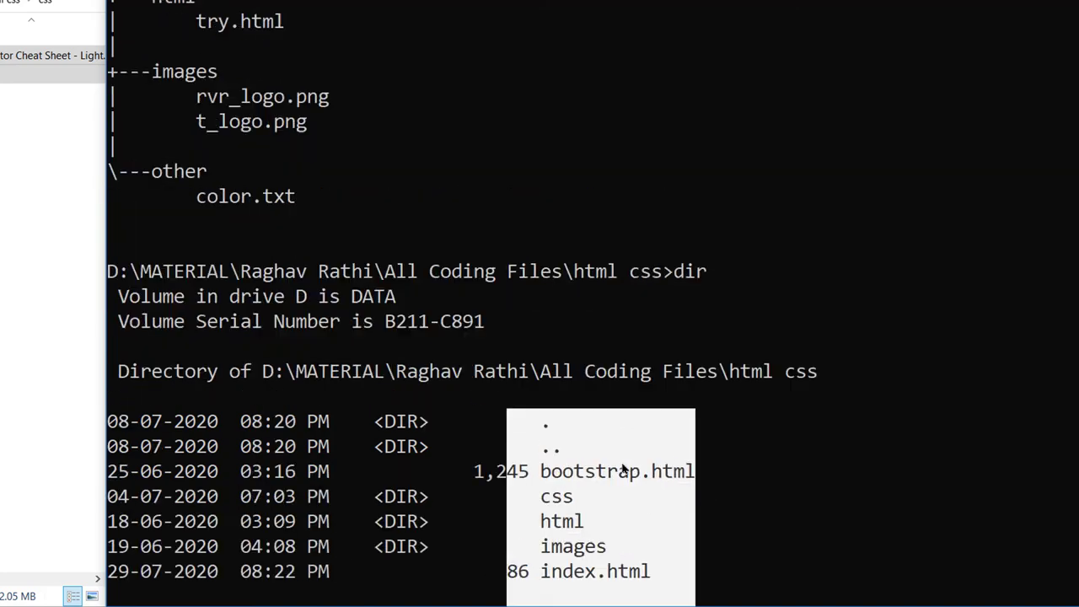
pyautogui.scroll(-3)
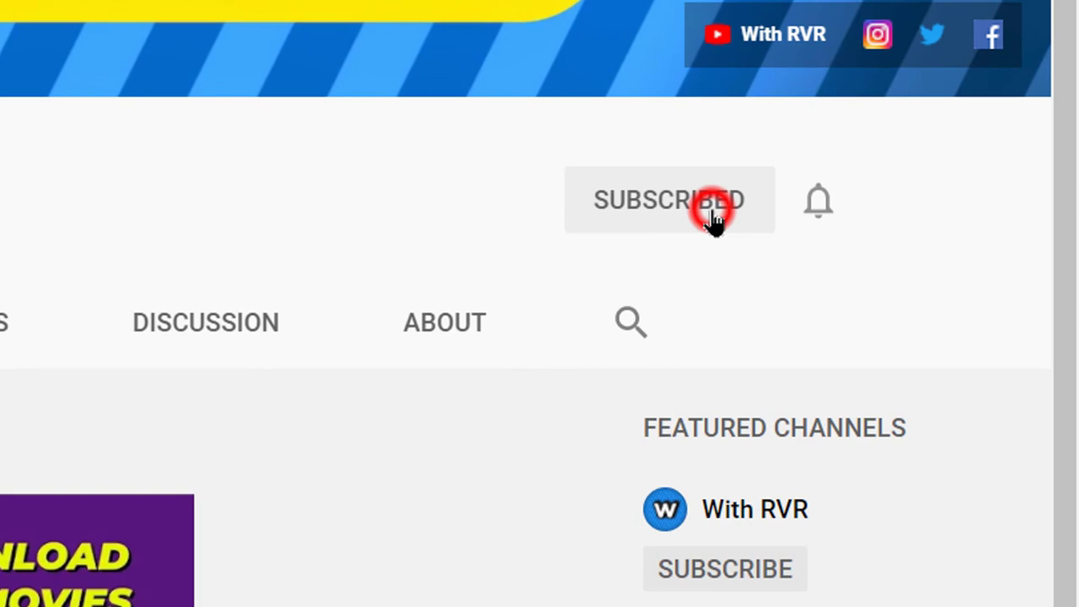
# Show the channel's notification options All, Personalised and None.
pyautogui.click(818, 199)
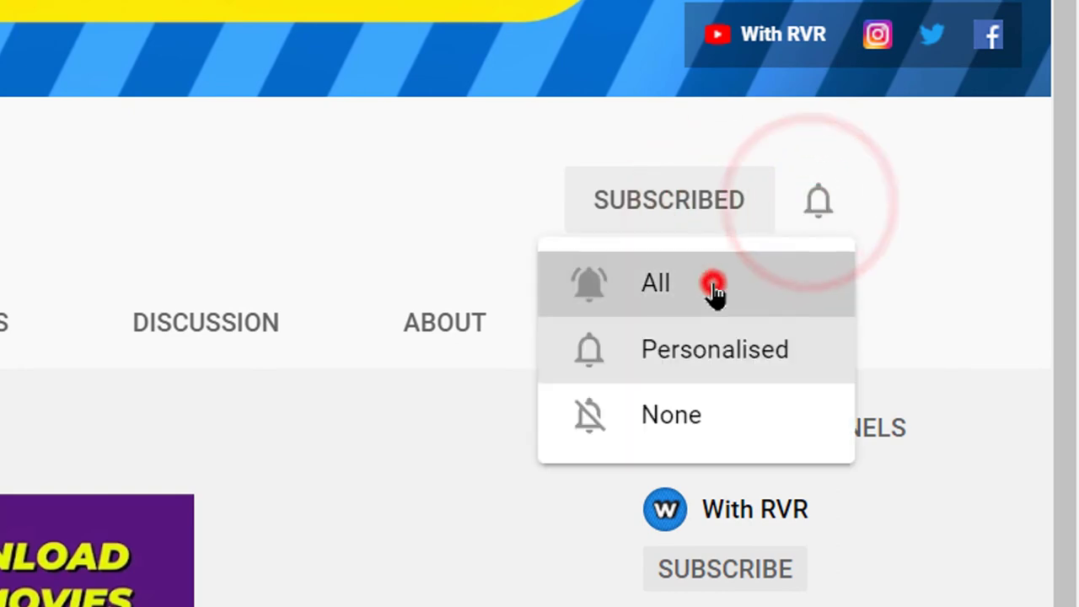